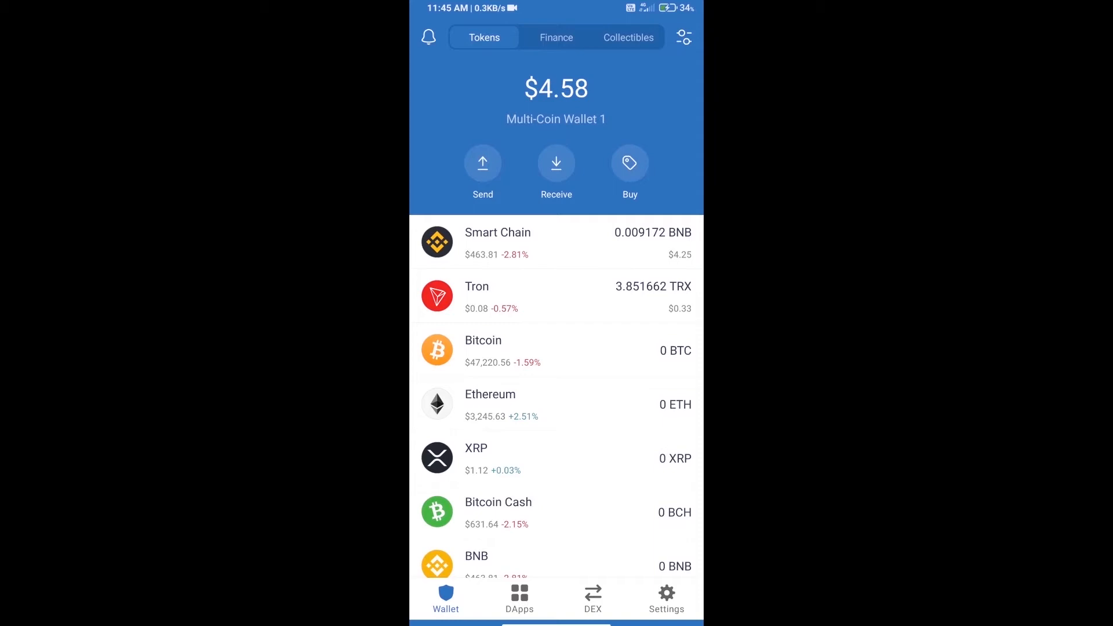
# - Start a BNB purchase in the wallet, then leave the purchase screen without buying
pyautogui.click(629, 162)
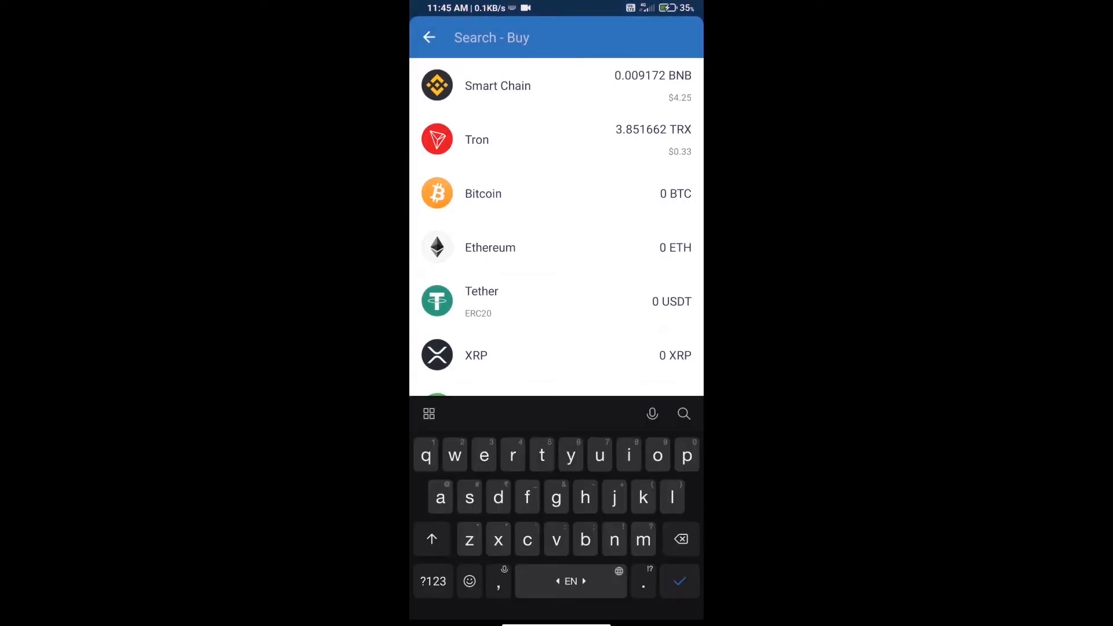
pyautogui.write('bnb')
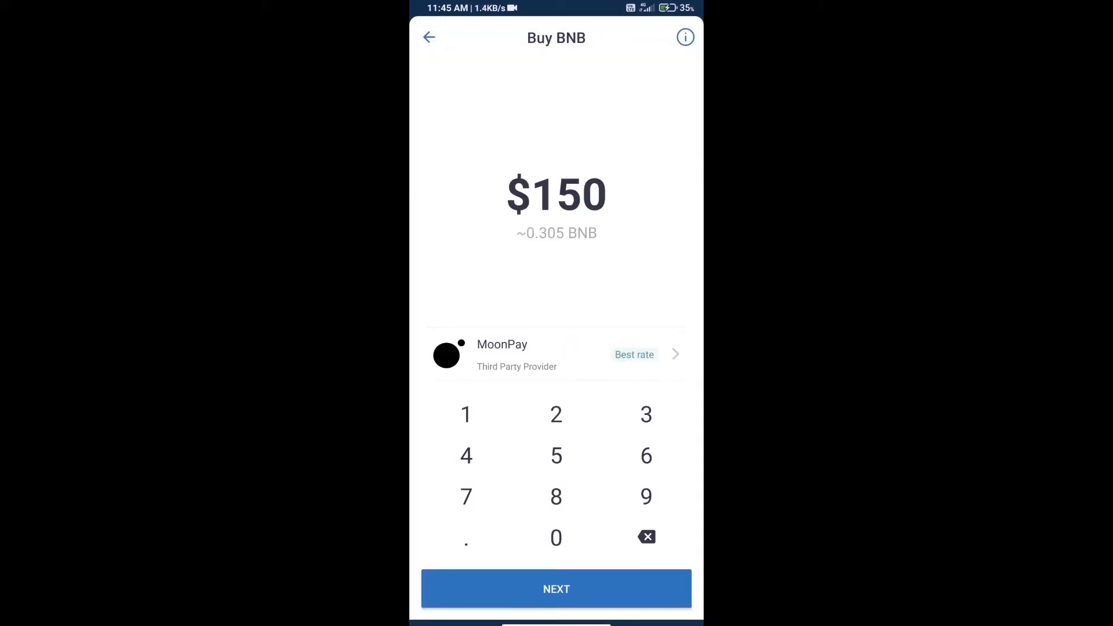
pyautogui.click(646, 537)
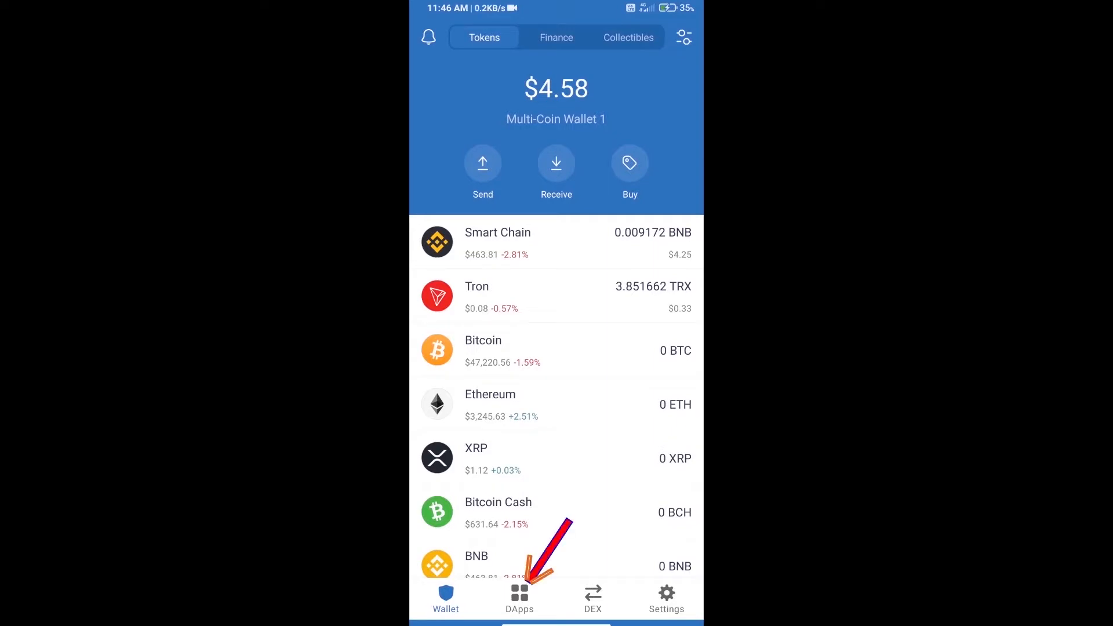
# - Launch PancakeSwap from the Popular list in the DApps browser
pyautogui.click(519, 598)
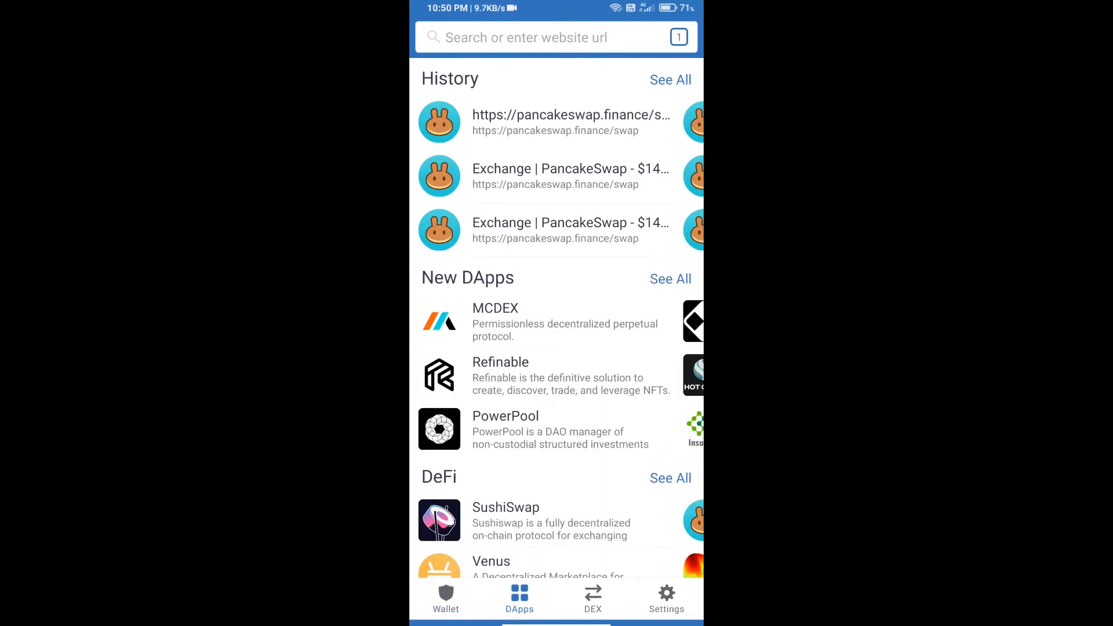
pyautogui.scroll(-3)
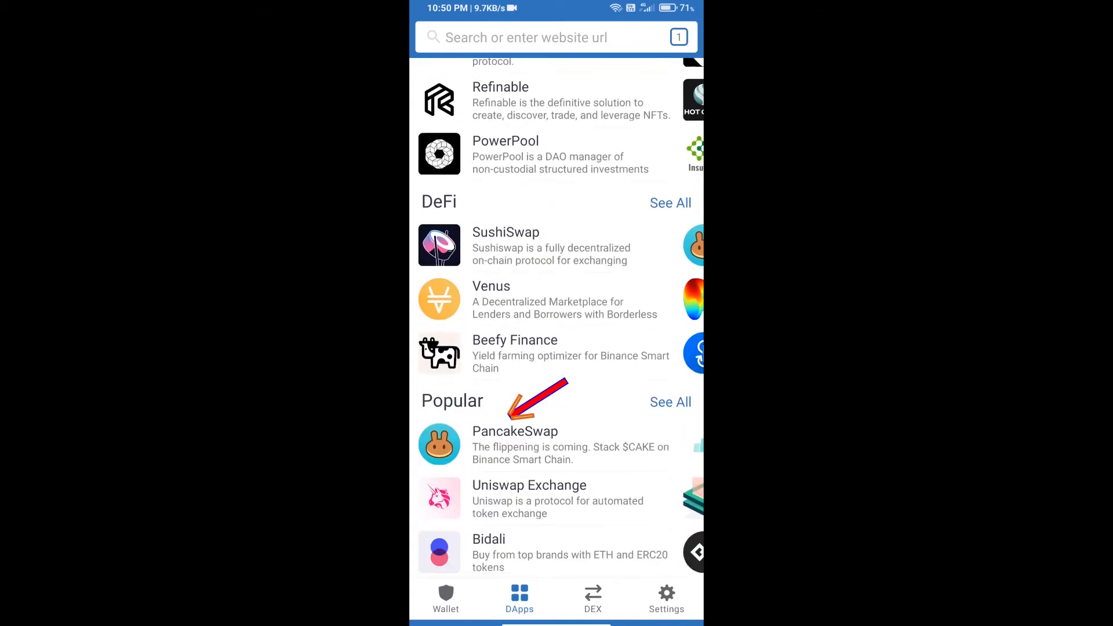
pyautogui.click(515, 431)
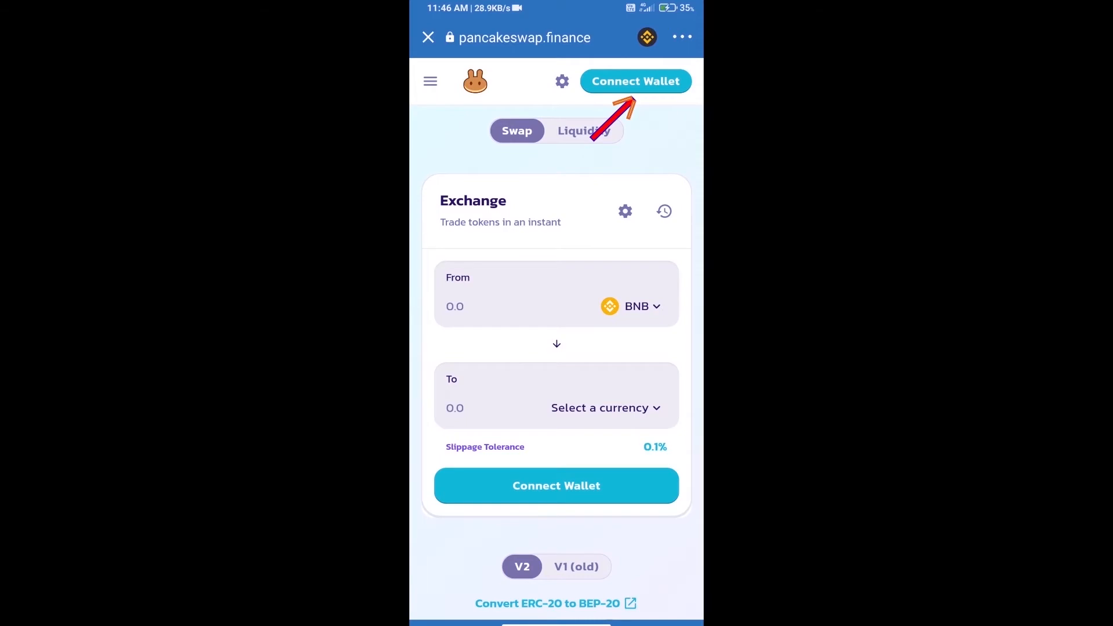
# - Connect the Trust Wallet account so the 0.00917245 BNB balance appears
pyautogui.click(634, 81)
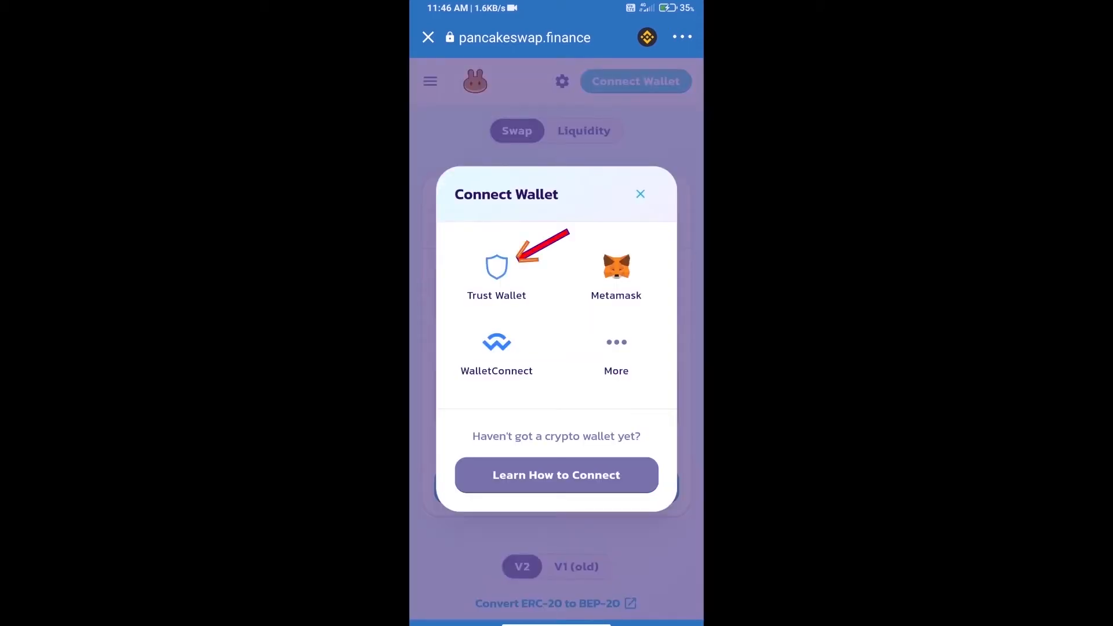
pyautogui.click(497, 271)
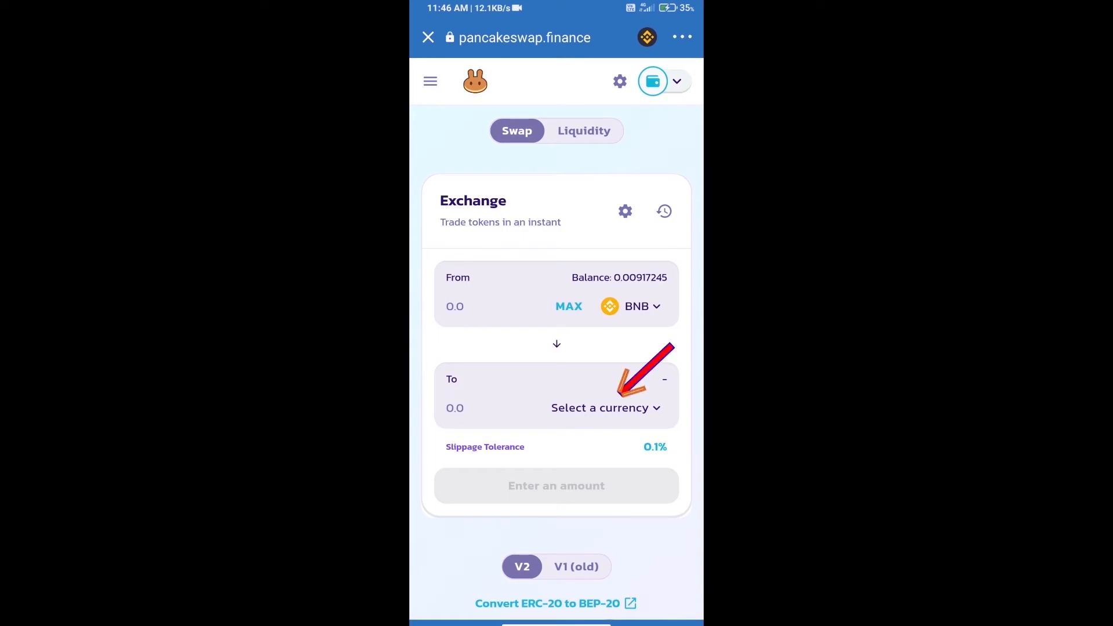
# - Import METAKINGS (MTK) by contract address, accepting the risk warning, as the receiving token
pyautogui.click(599, 407)
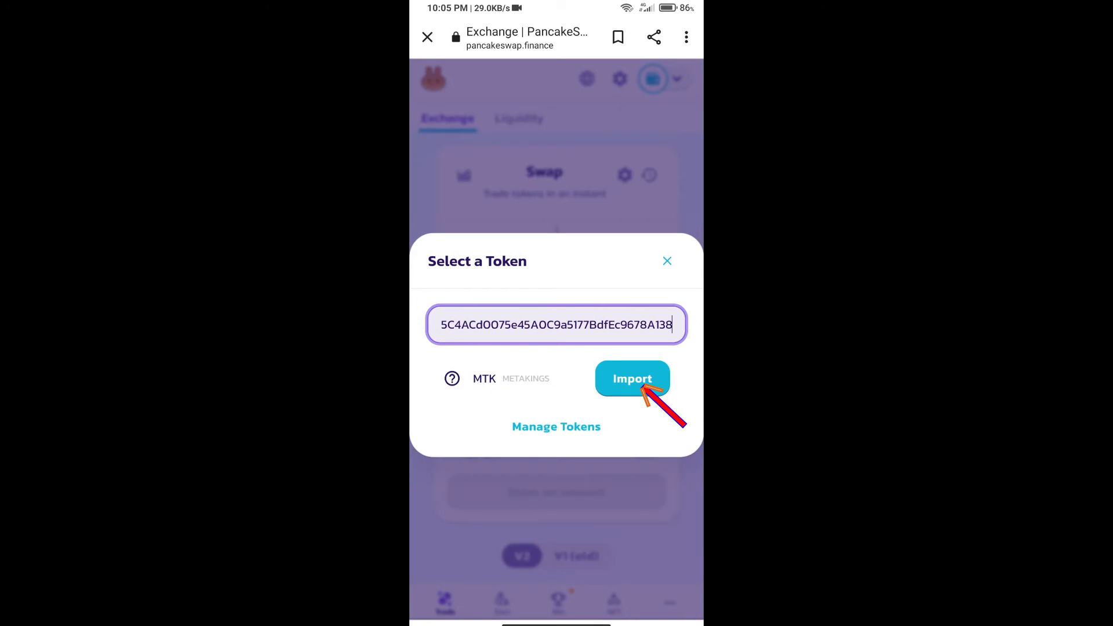
pyautogui.click(631, 378)
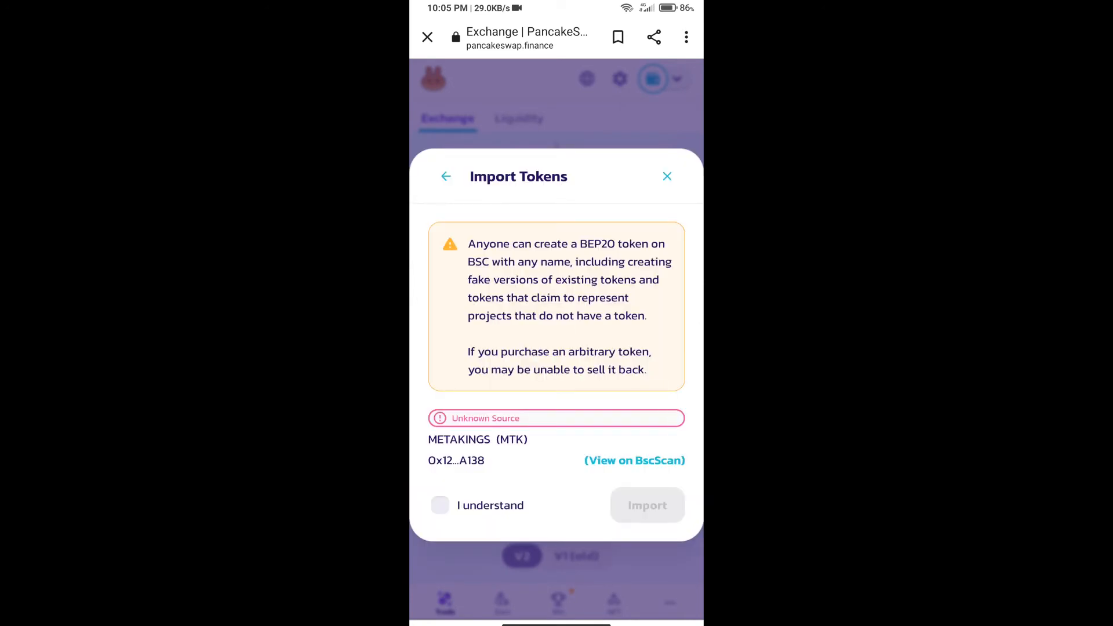
pyautogui.click(440, 504)
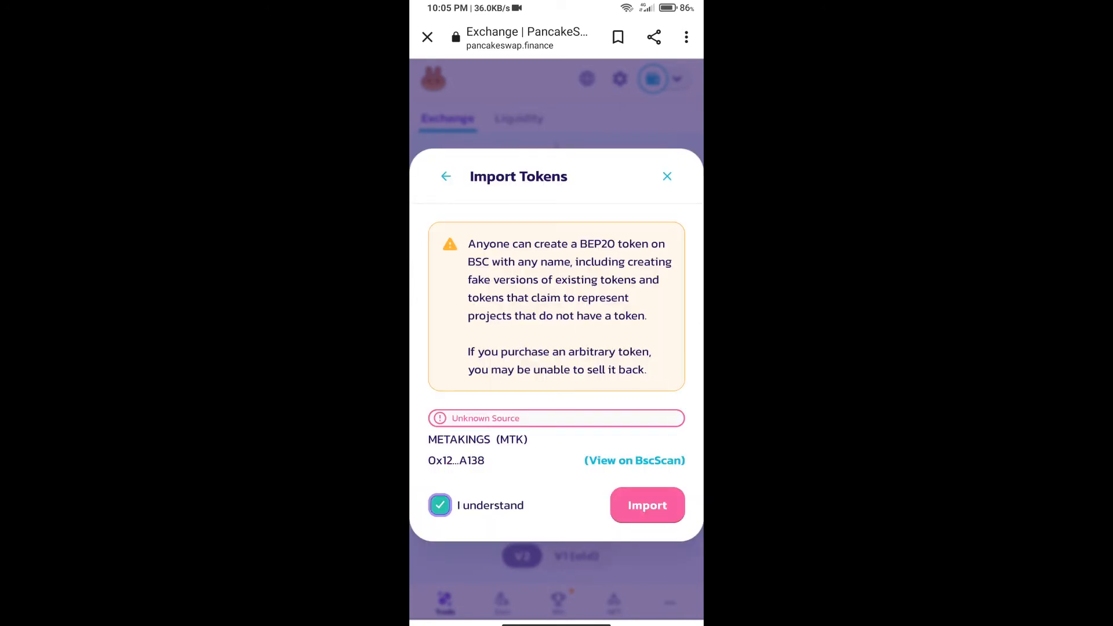
pyautogui.click(646, 506)
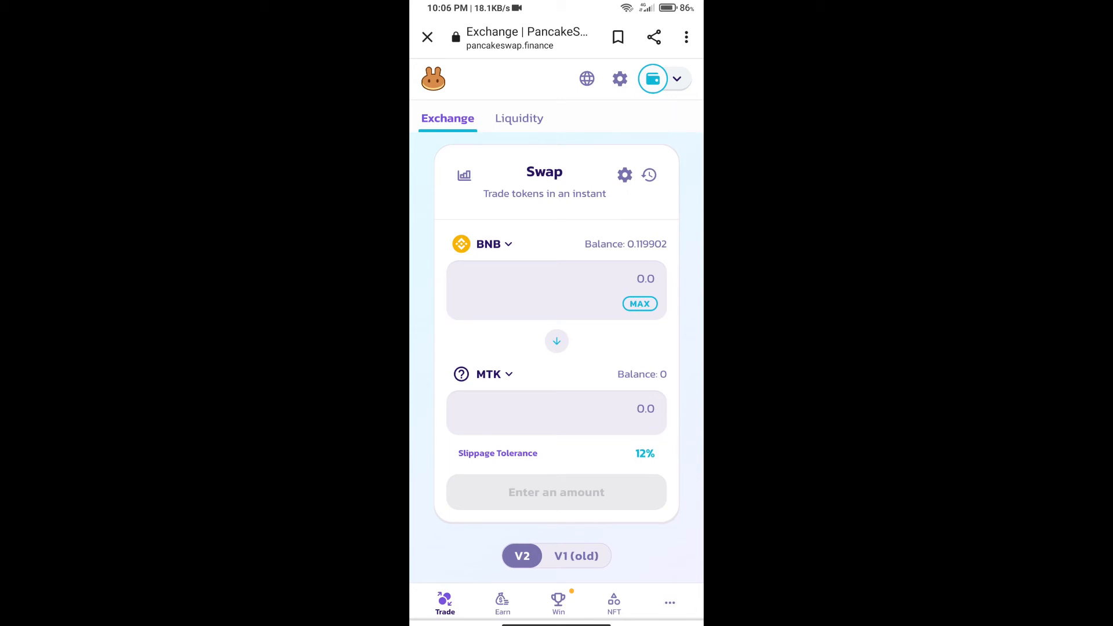
# - Set the swap's slippage tolerance to 12% in Settings
pyautogui.click(624, 175)
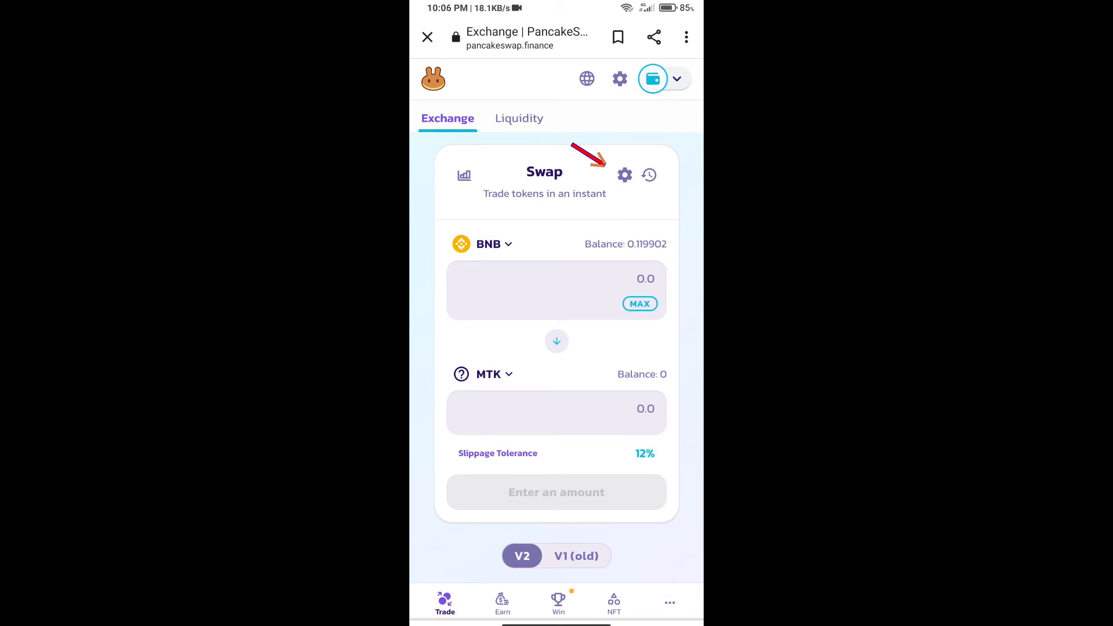
pyautogui.click(624, 175)
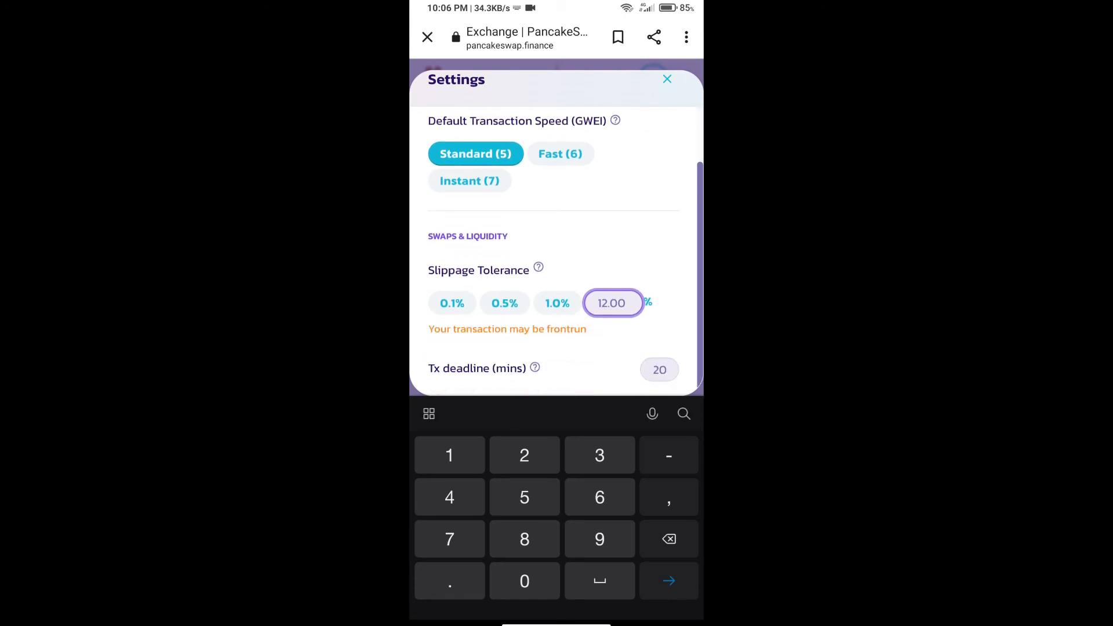
pyautogui.press('Backspace')
pyautogui.write('12')
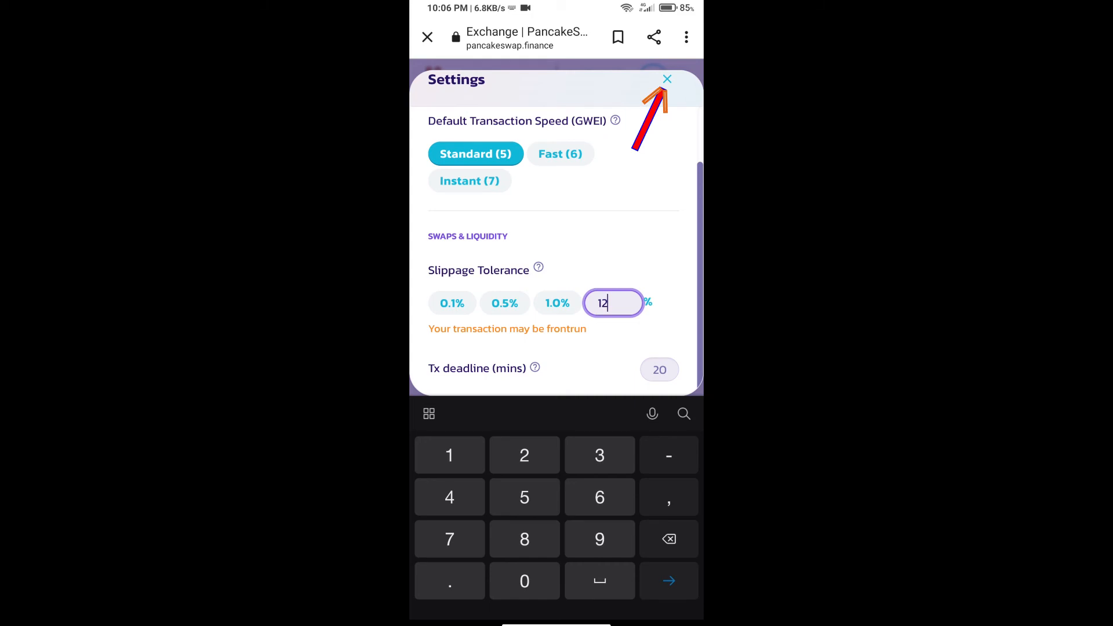
pyautogui.click(665, 78)
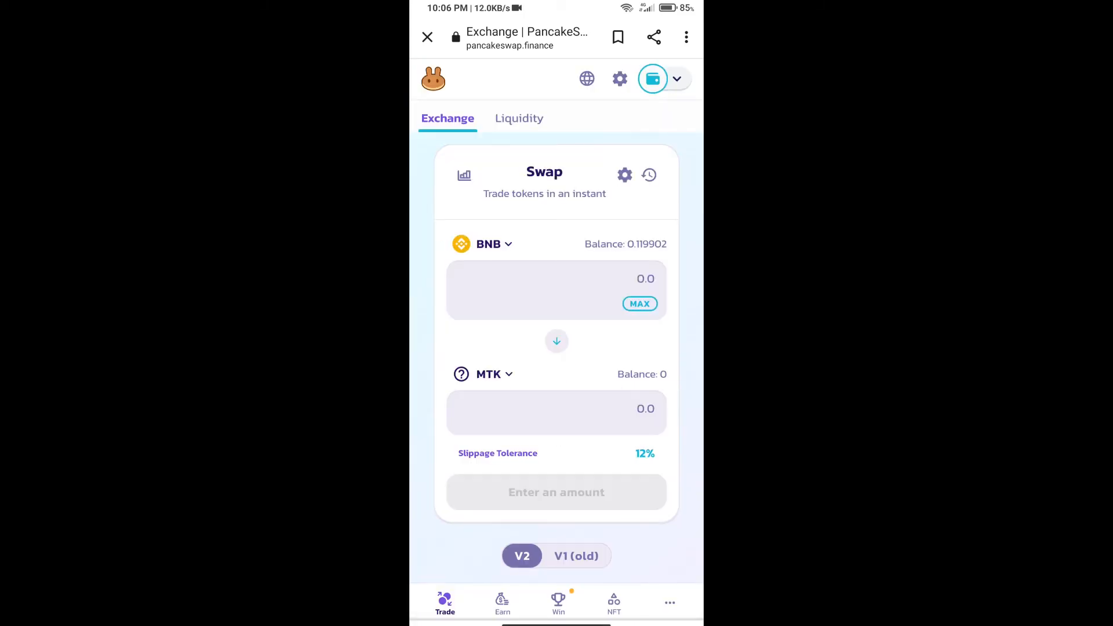
# - Swap BNB for 10 MTK, accepting the price update and confirming for wallet approval
pyautogui.click(557, 408)
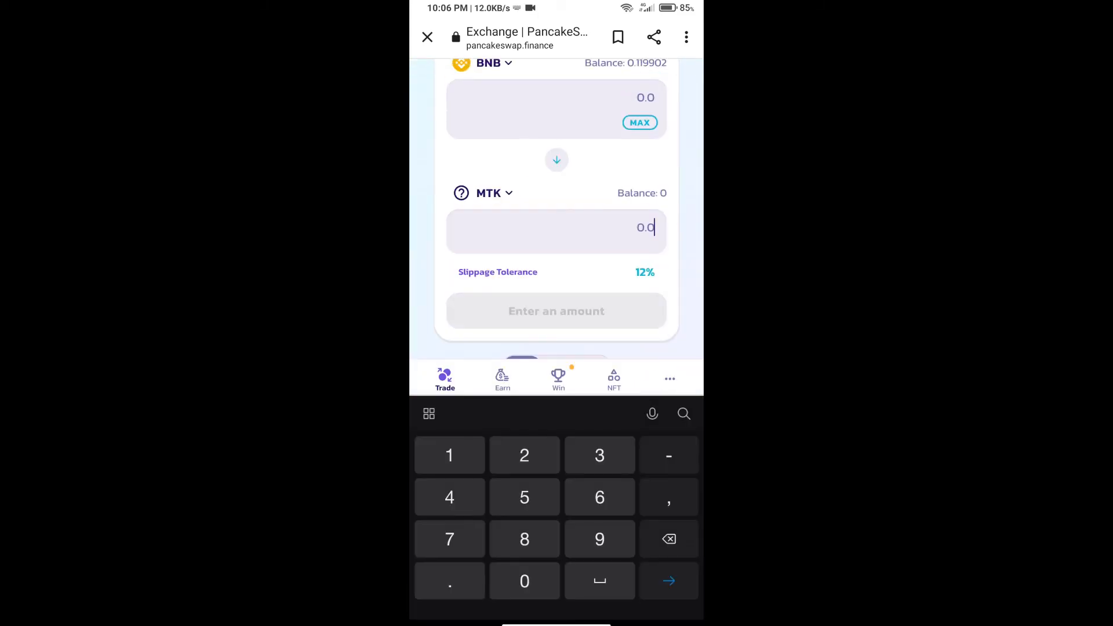
pyautogui.write('10')
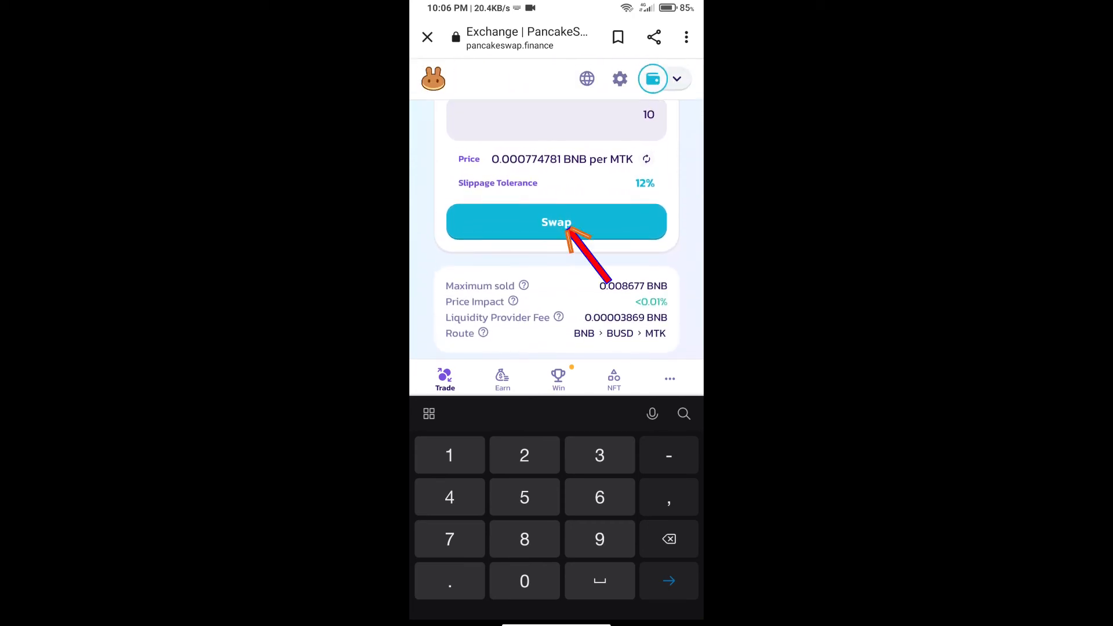
pyautogui.click(555, 221)
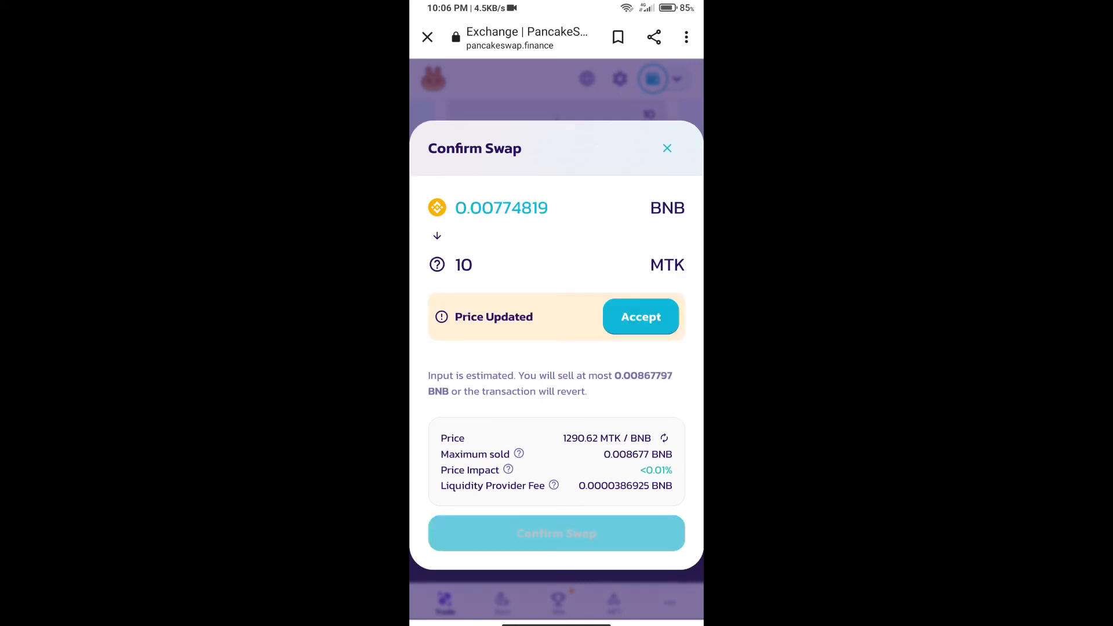
pyautogui.click(640, 316)
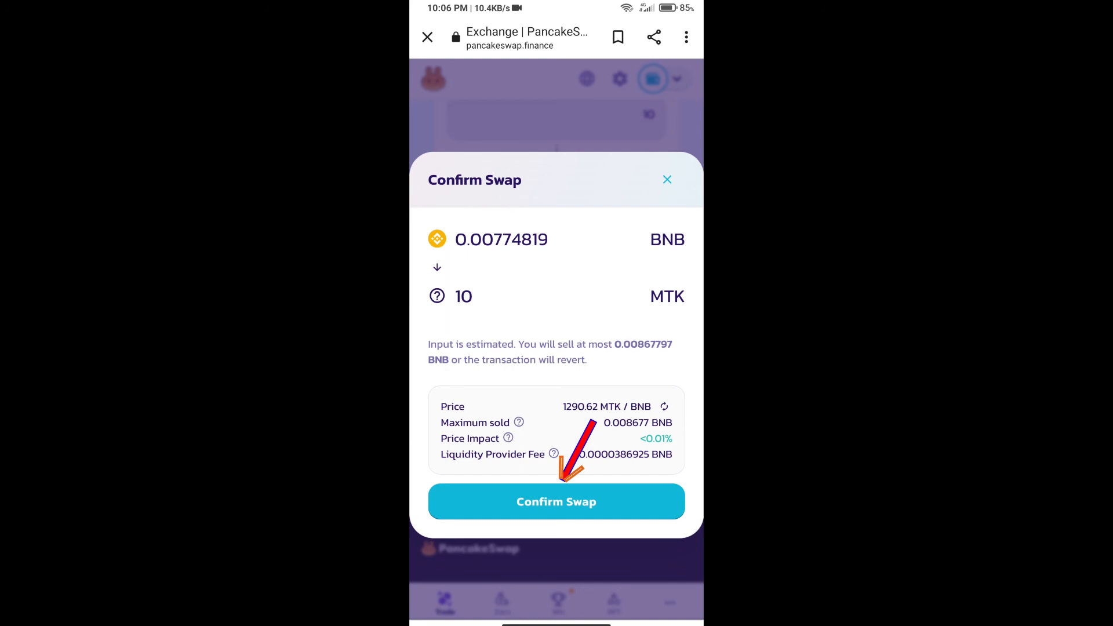
pyautogui.click(555, 501)
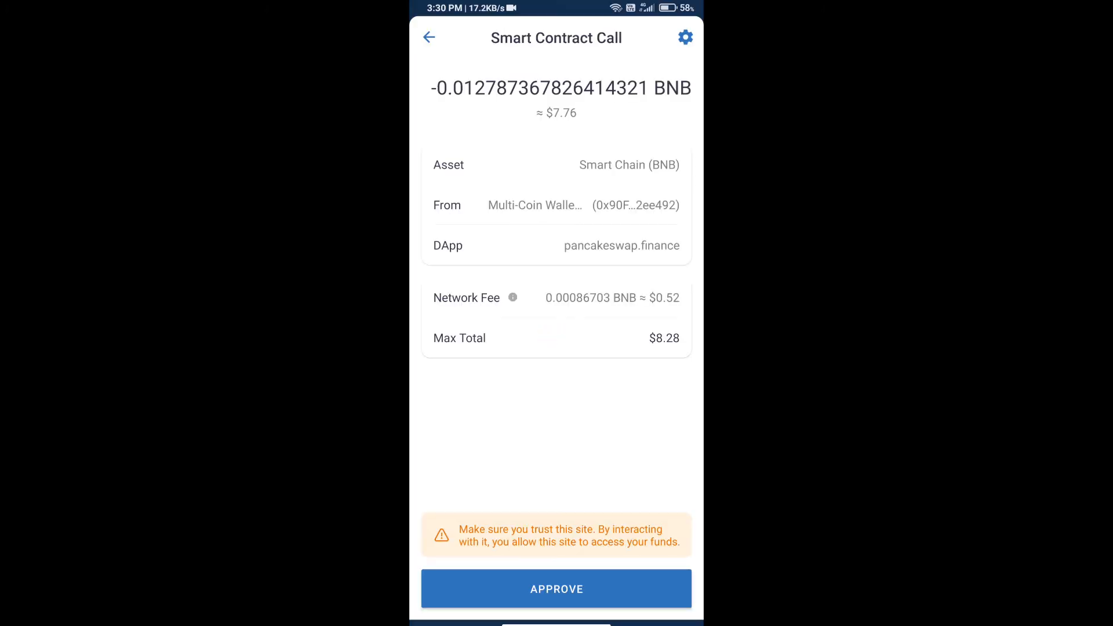